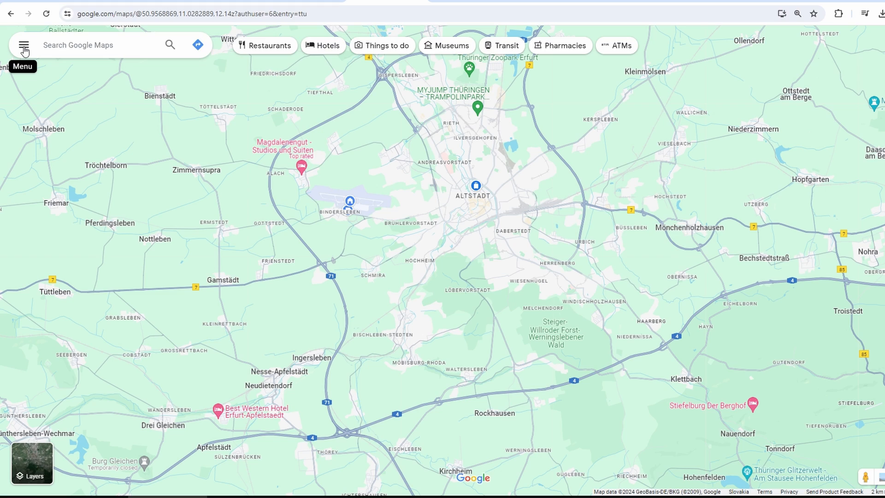
# Step: Show the Saved panel with Travel plans, Starred places, Want to go and Favorites lists
pyautogui.click(22, 44)
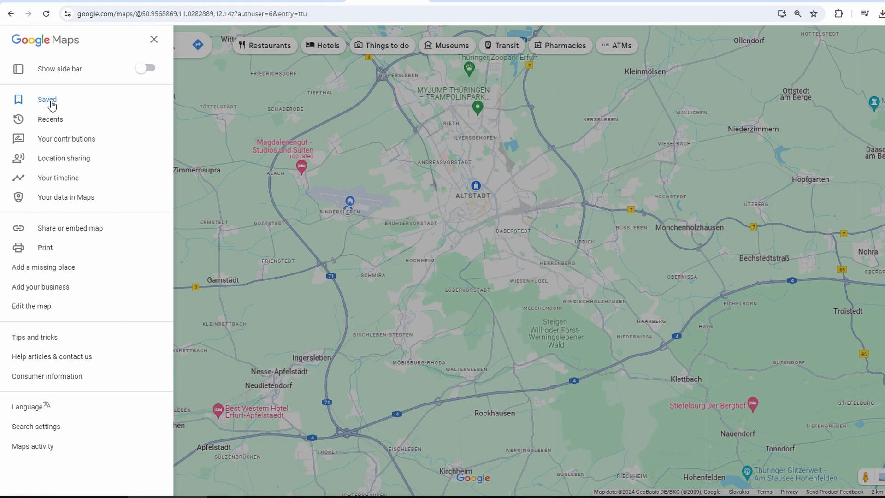
pyautogui.click(46, 99)
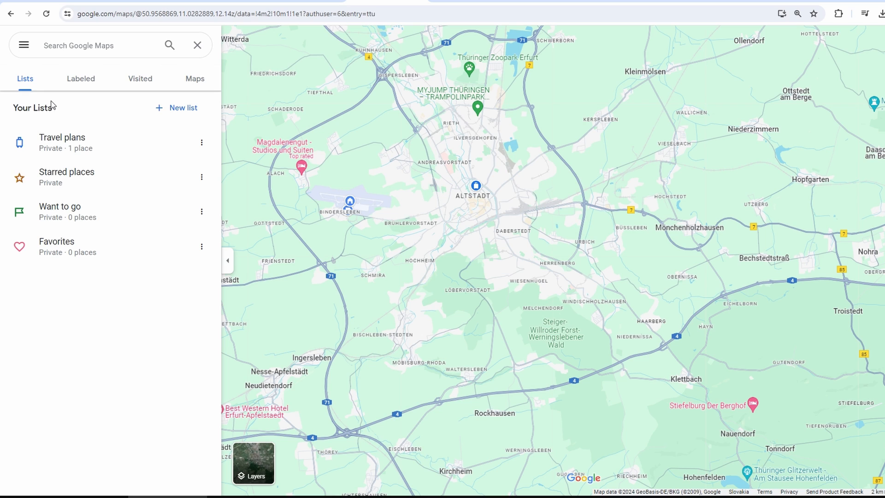
# Step: Show labeled places and bring up the 'sample' entry, FedEx Station in Erfurt
pyautogui.click(80, 78)
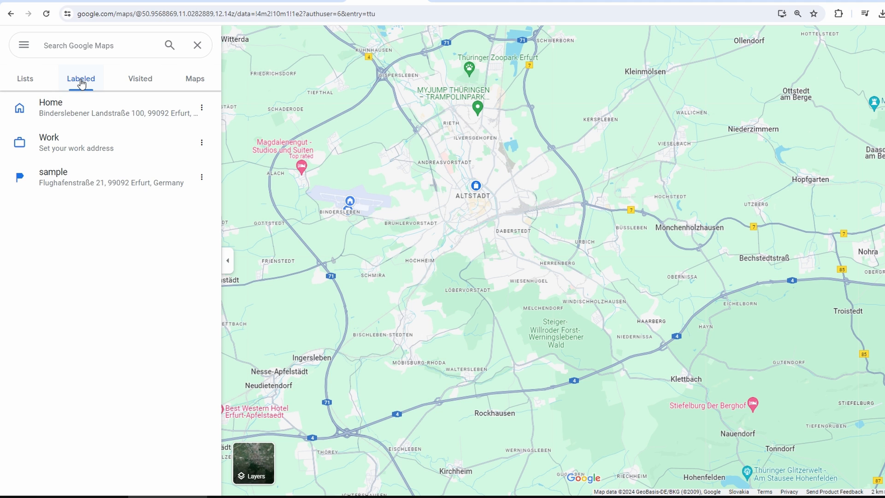
pyautogui.moveTo(159, 179)
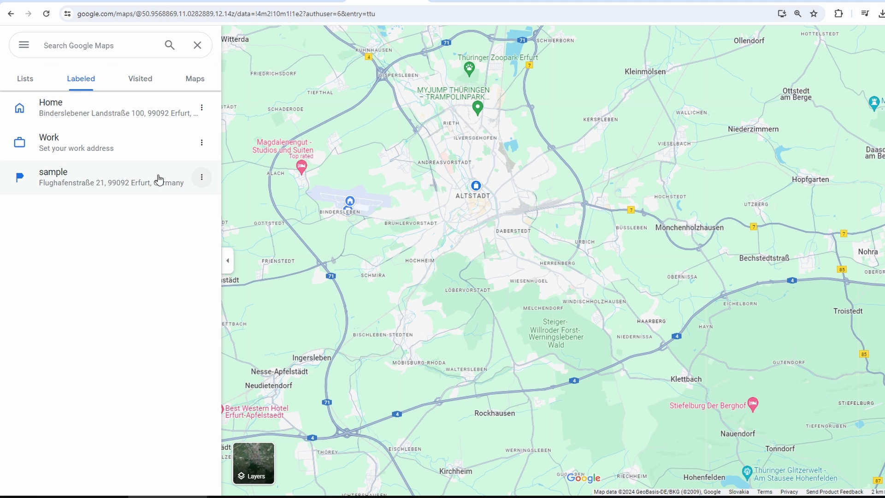
pyautogui.click(54, 172)
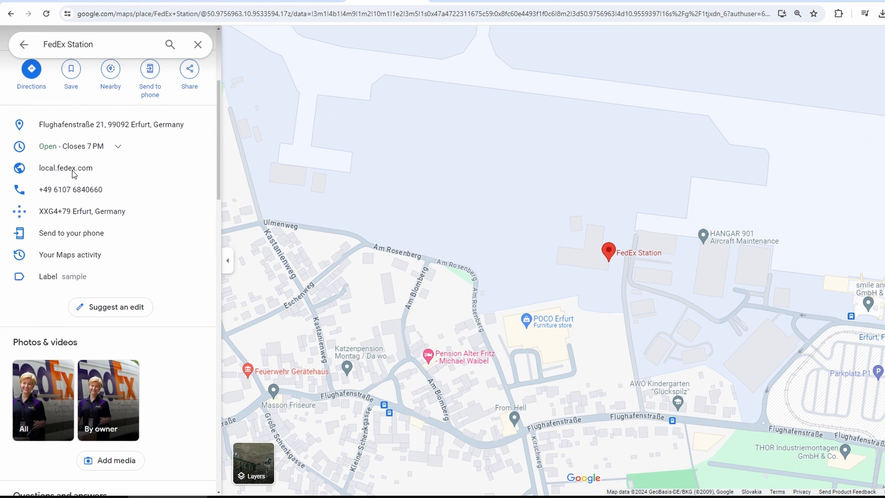
pyautogui.moveTo(46, 277)
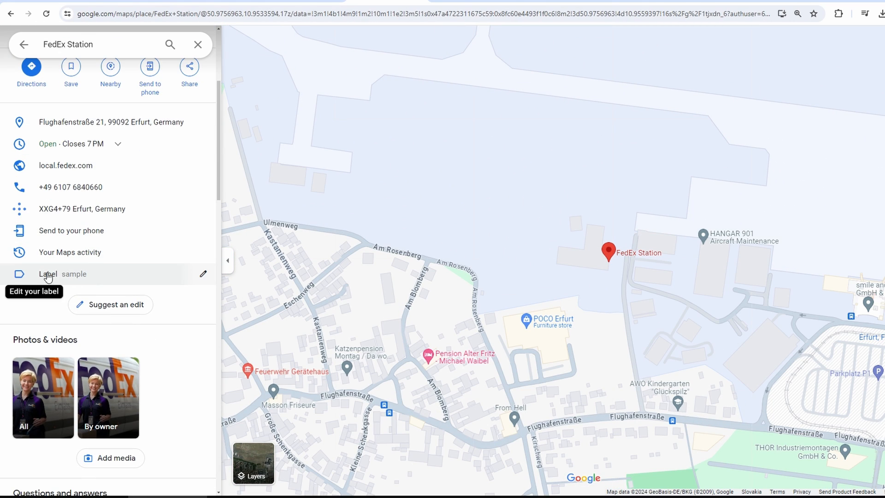
pyautogui.moveTo(206, 273)
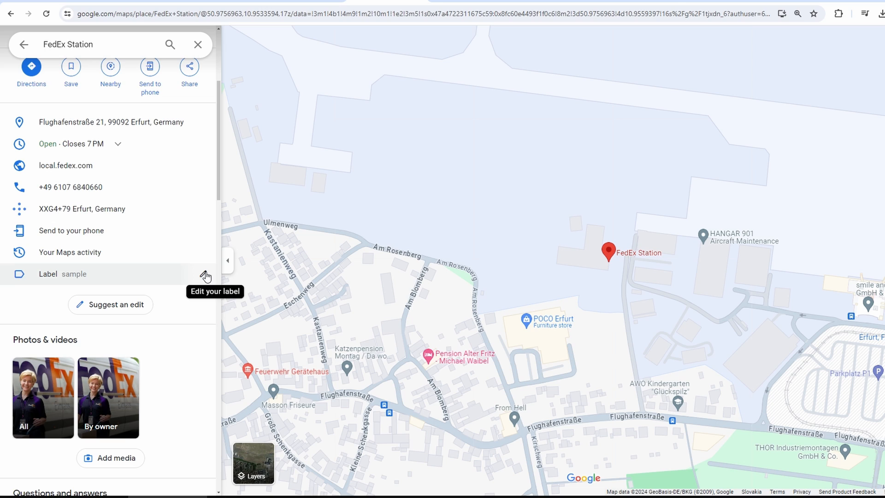
# Step: Bring up the label editor for FedEx Station, currently labelled 'sample'
pyautogui.click(203, 274)
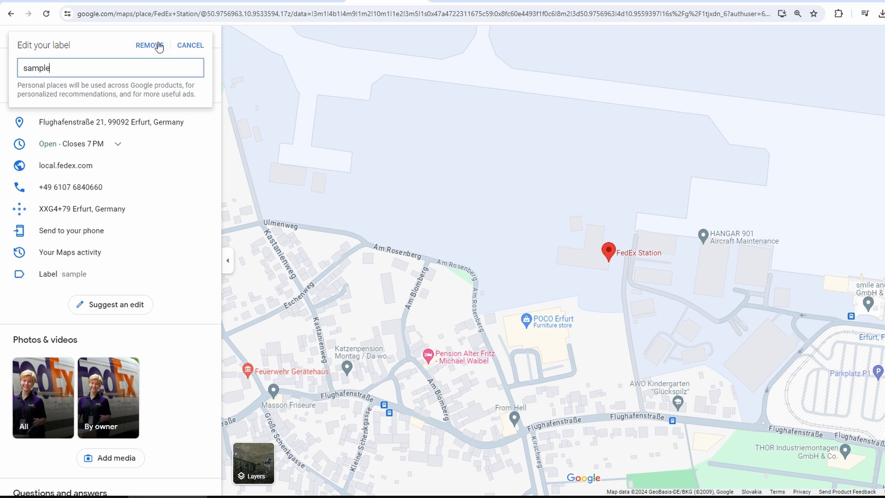
pyautogui.moveTo(103, 65)
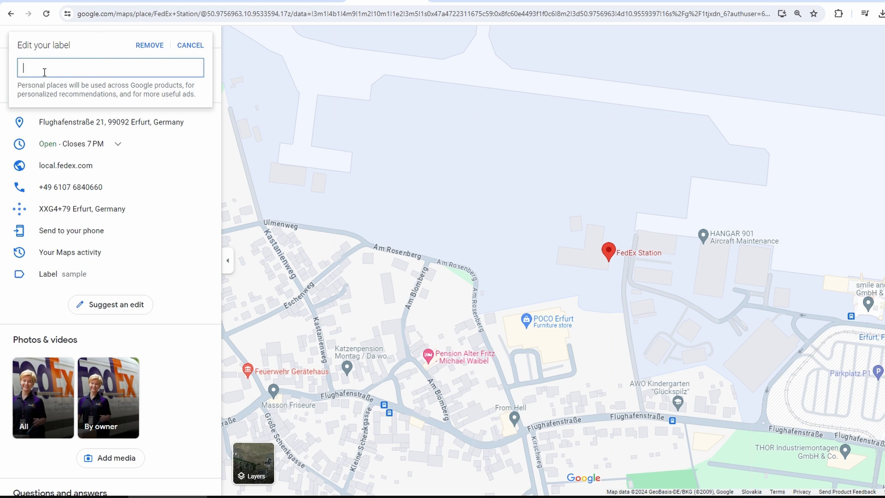
# Step: Relabel FedEx Station from 'sample' to '1' and return to the labeled places list
pyautogui.write('242')
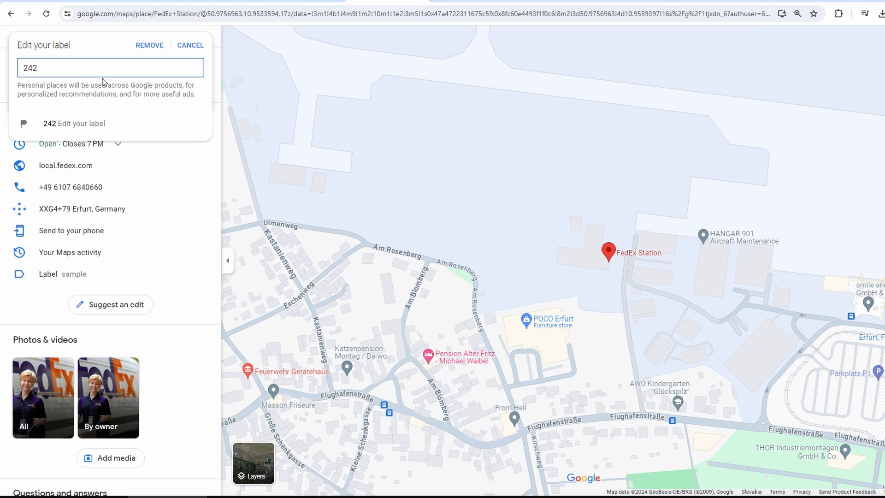
pyautogui.moveTo(149, 45)
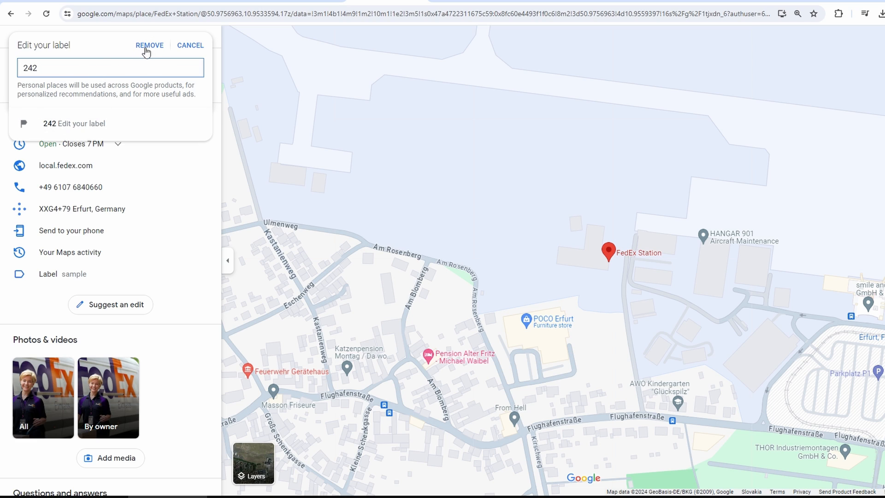
pyautogui.click(149, 45)
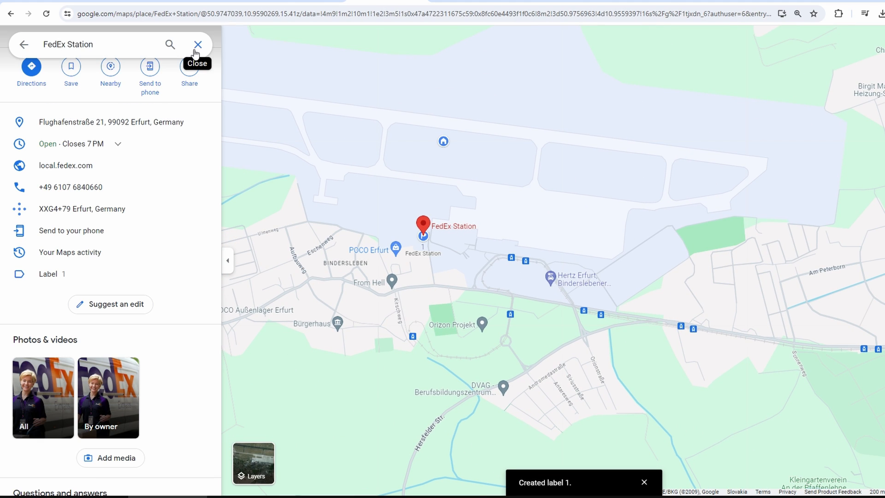
pyautogui.click(197, 45)
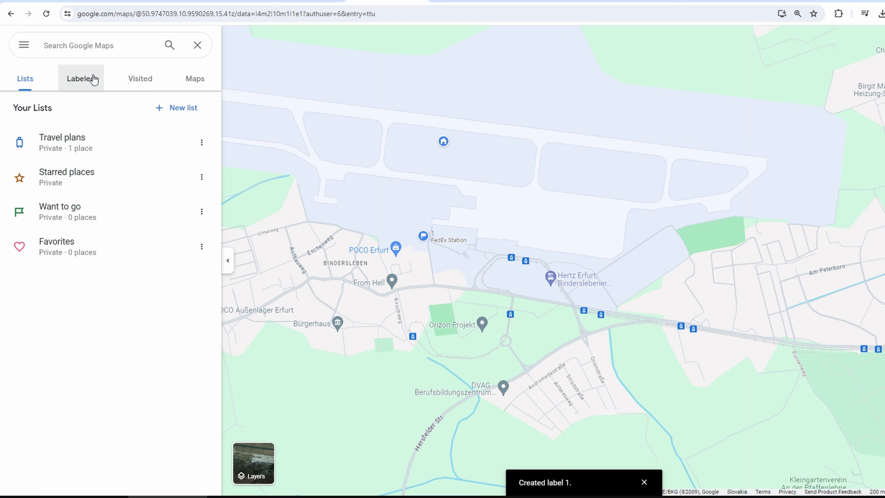
pyautogui.click(81, 78)
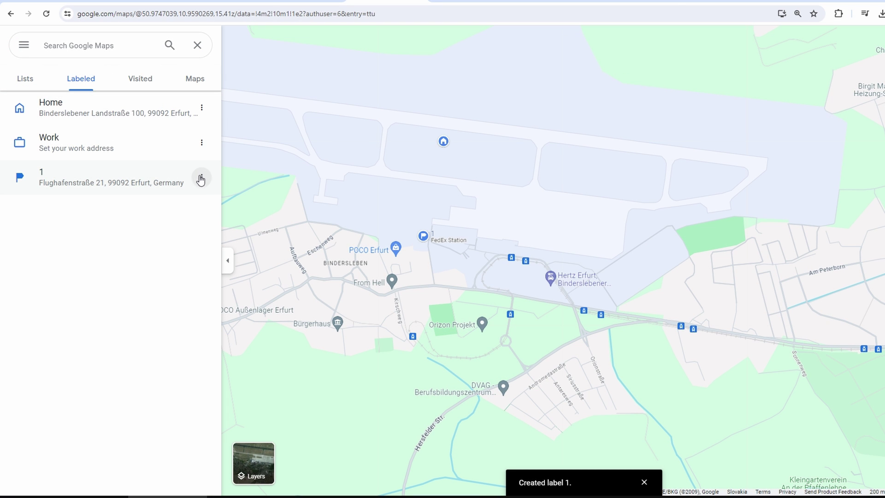
# Step: Remove the '1' label from FedEx Station, leaving only Home and Work
pyautogui.click(201, 178)
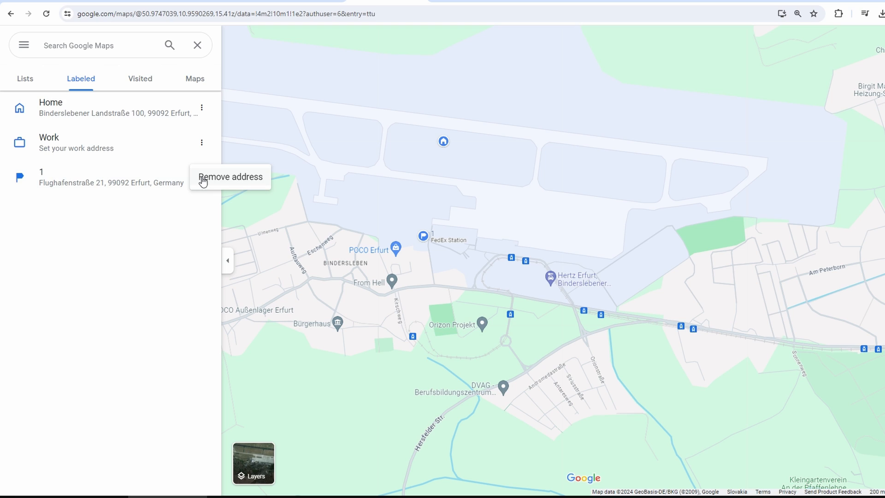
pyautogui.moveTo(249, 183)
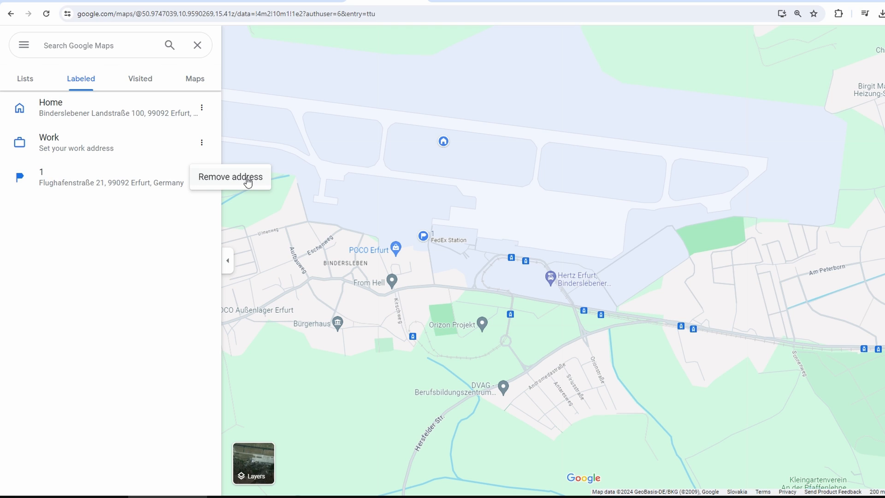
pyautogui.moveTo(238, 186)
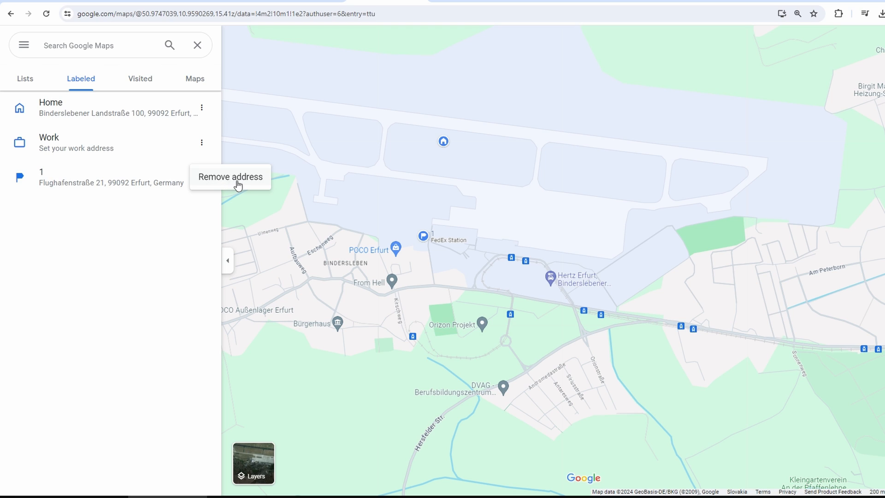
pyautogui.click(230, 177)
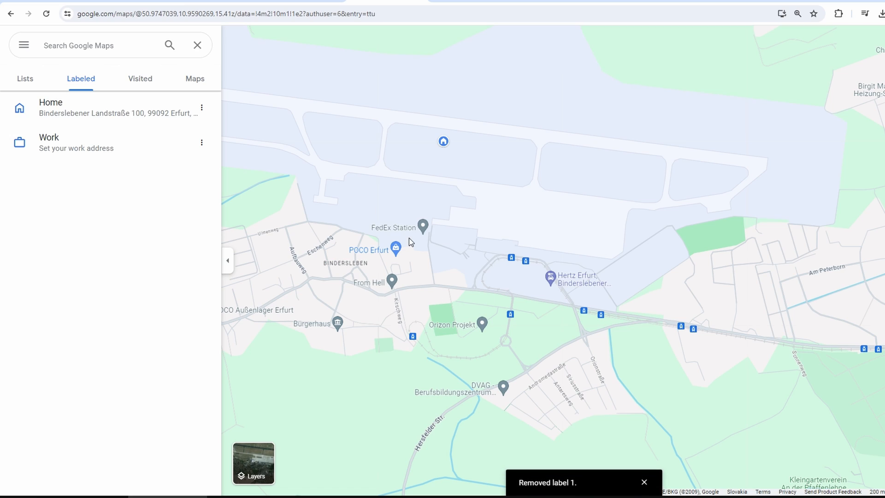